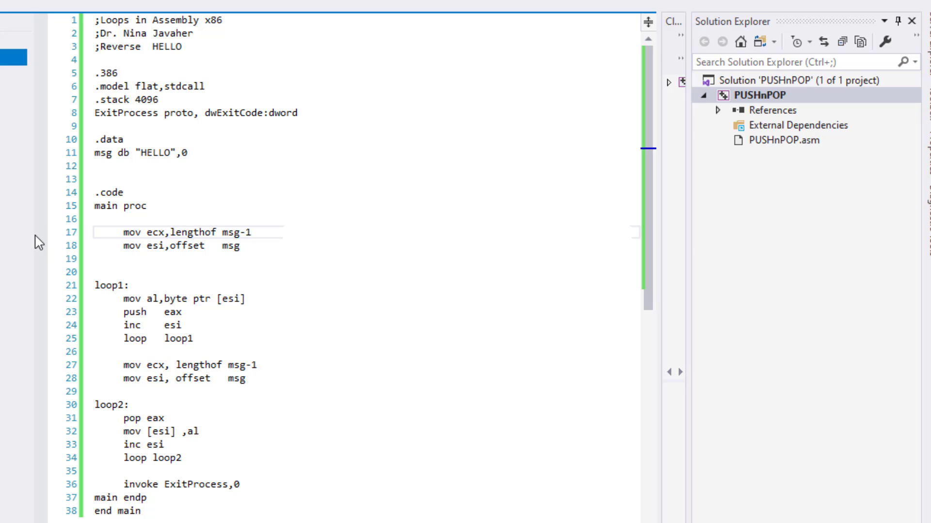
# Step: Set a breakpoint on line 17, the first mov ecx instruction of main
pyautogui.click(39, 233)
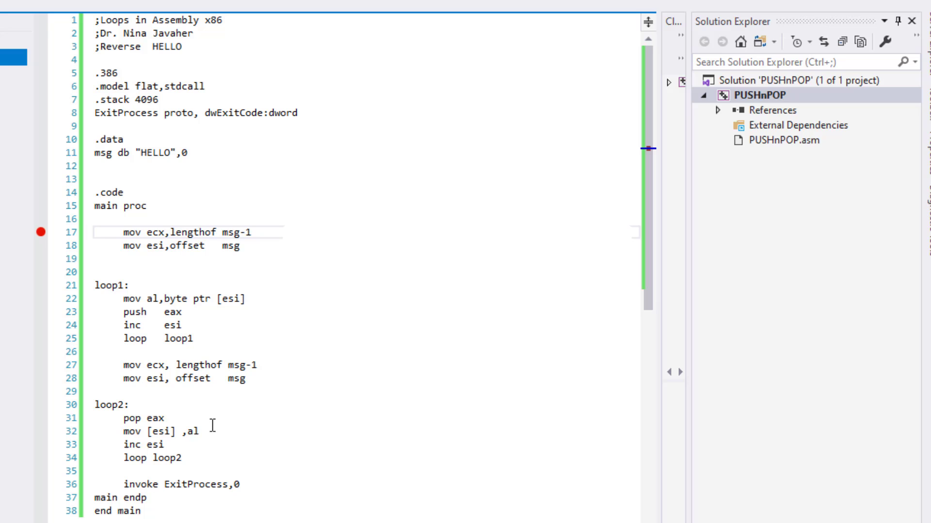
pyautogui.moveTo(374, 65)
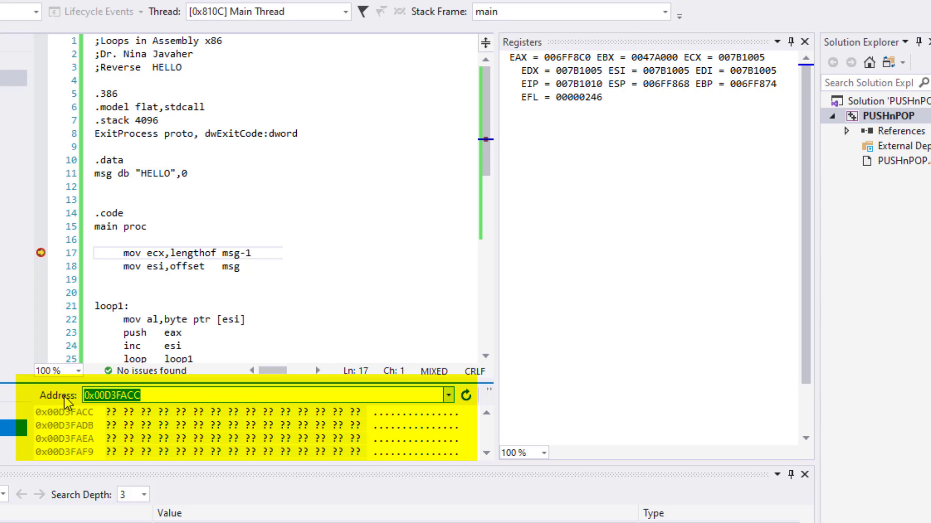
# Step: Point the Memory 1 window at &msg to show the HELLO bytes
pyautogui.write('&msg')
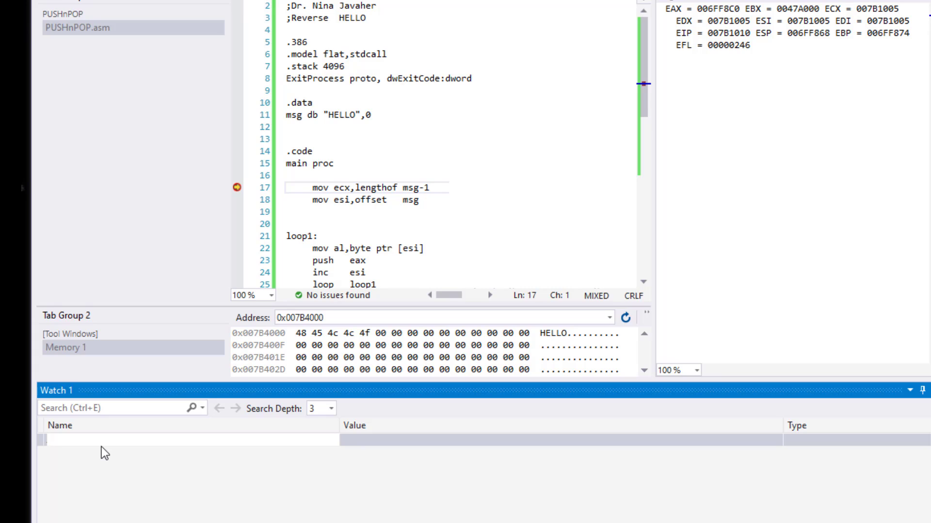
# Step: Add &msg, eax and esi as watch expressions in Watch 1
pyautogui.write('&')
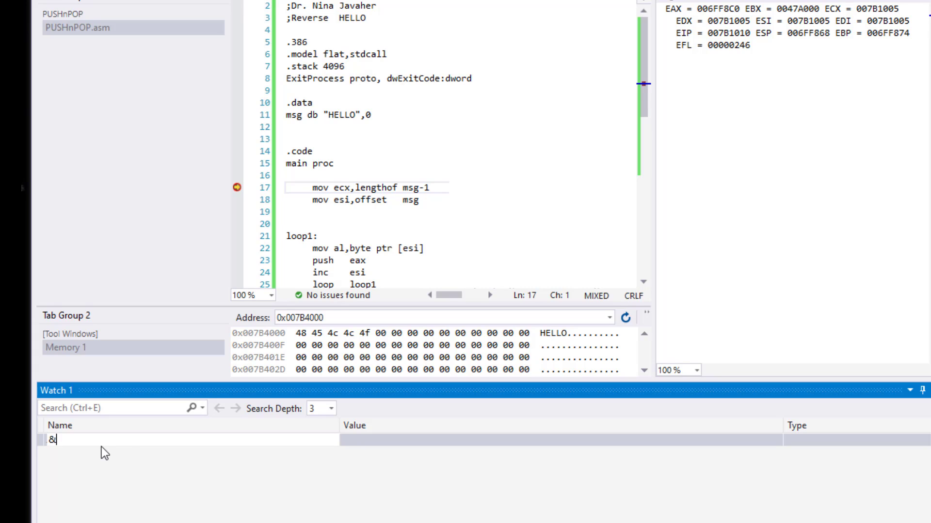
pyautogui.write('msg')
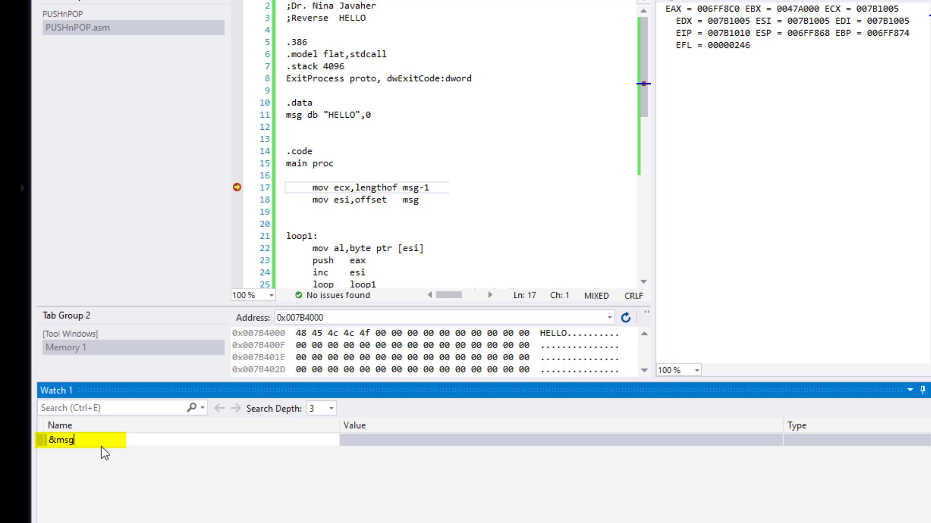
pyautogui.press('Enter')
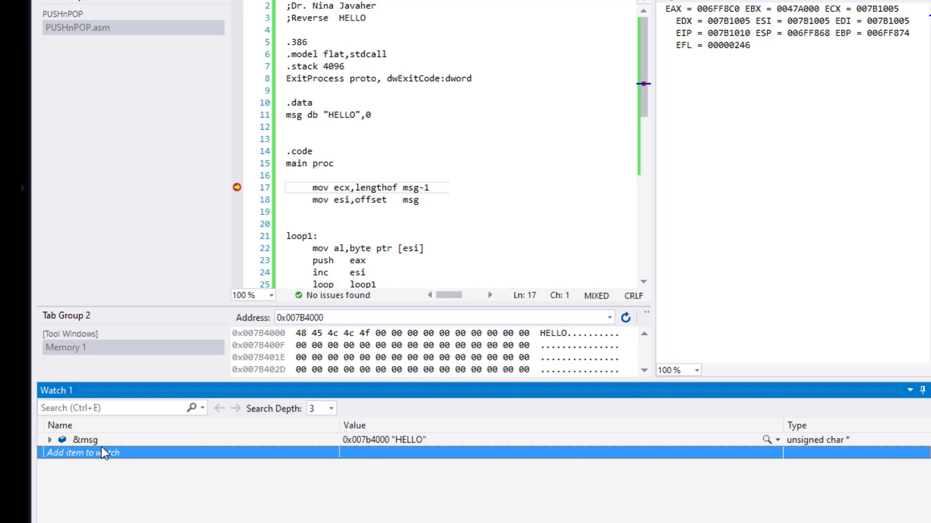
pyautogui.write('eax')
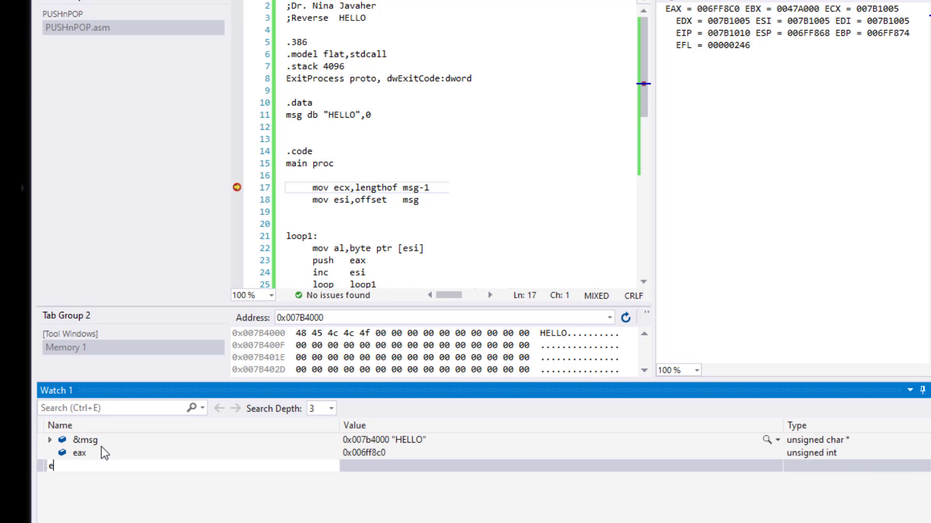
pyautogui.write('si')
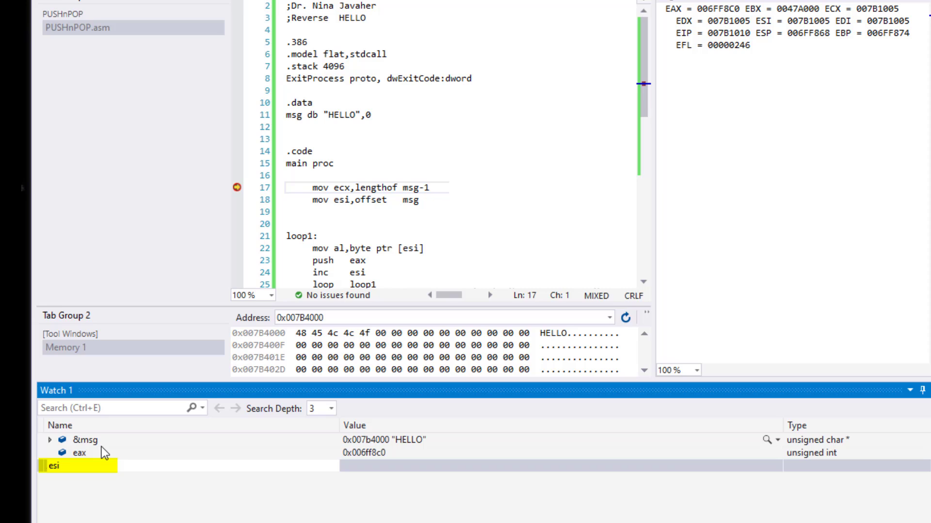
pyautogui.press('Enter')
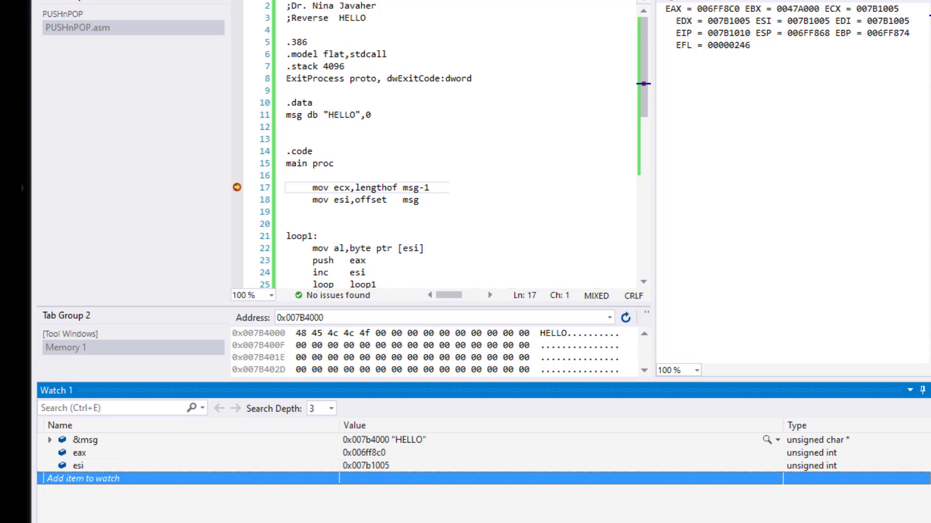
# Step: Step over loop1's five iterations, pushing each HELLO character while esi advances to 0x007b4004
pyautogui.scroll(-3)
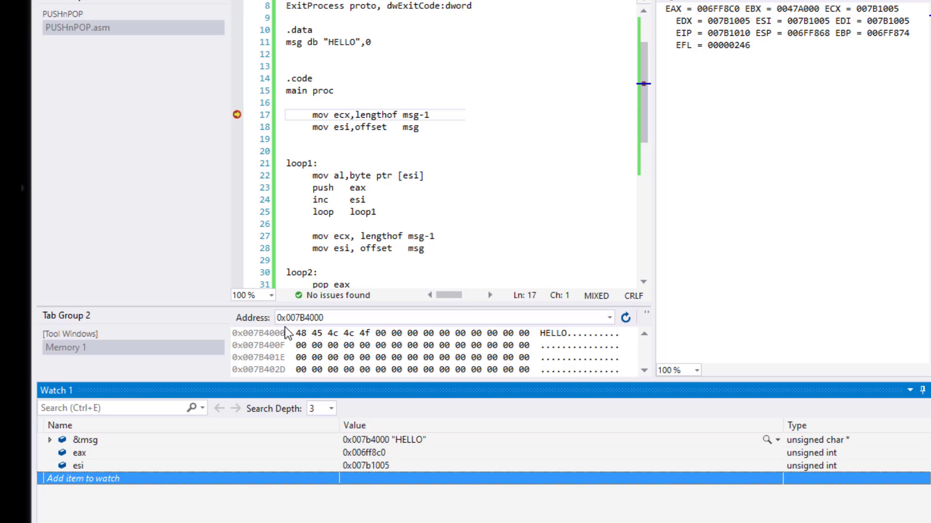
pyautogui.moveTo(400, 490)
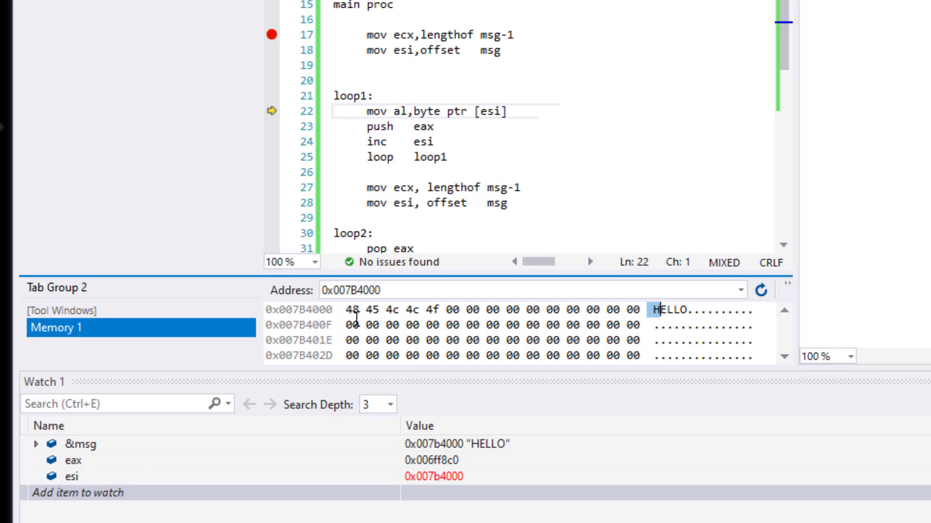
pyautogui.moveTo(464, 511)
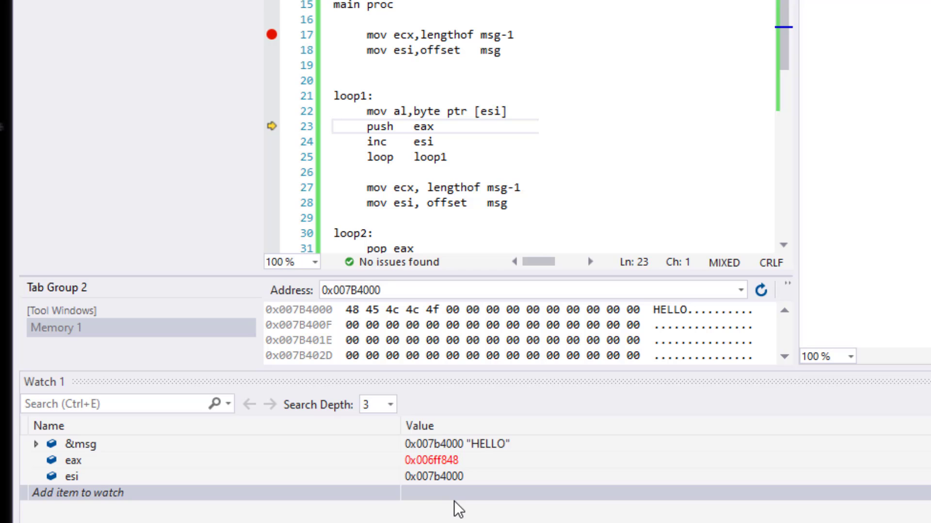
pyautogui.press('F10')
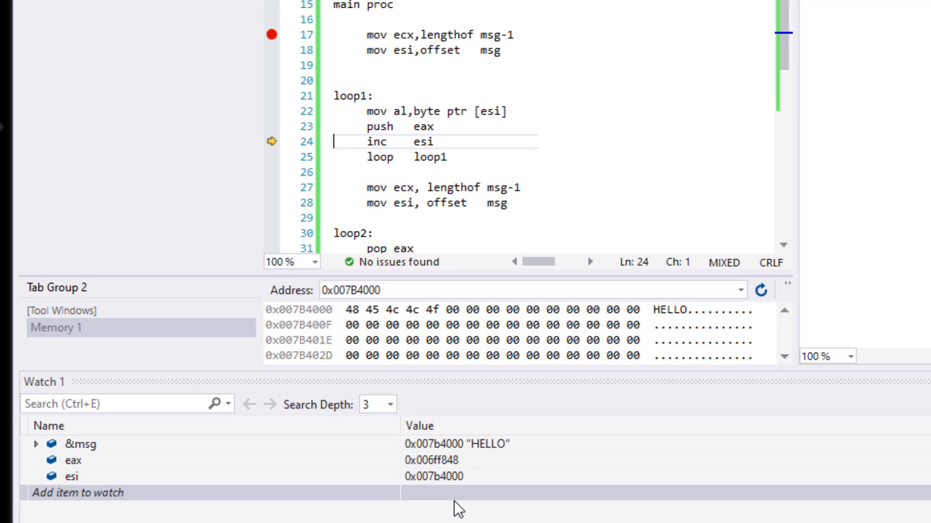
pyautogui.press('F10')
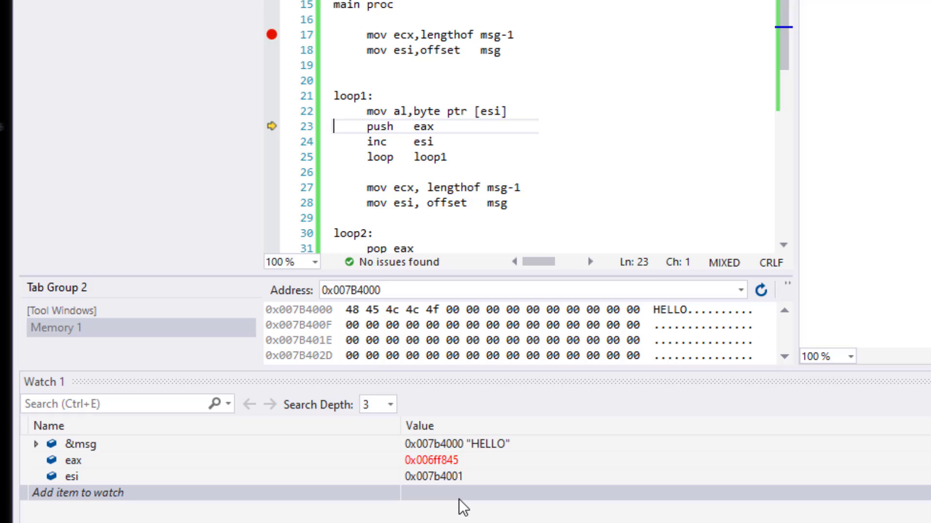
pyautogui.press('F10')
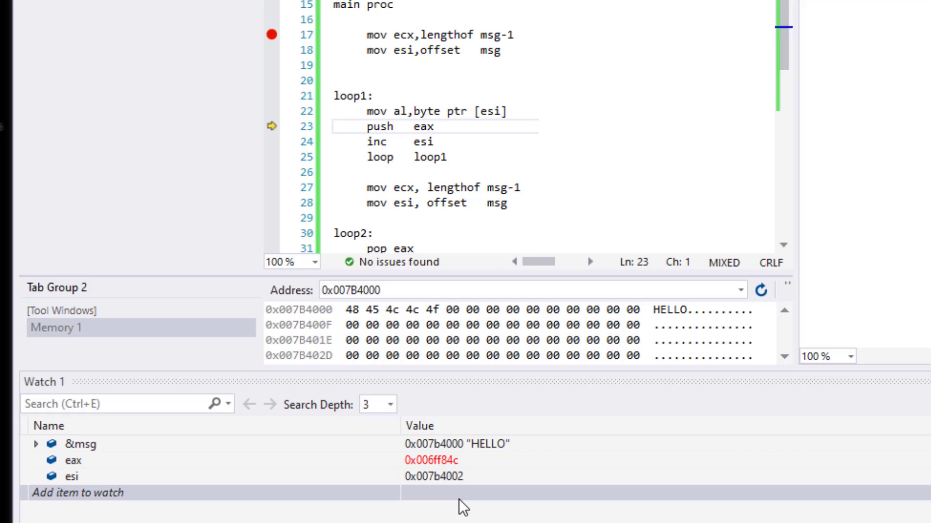
pyautogui.press('F10')
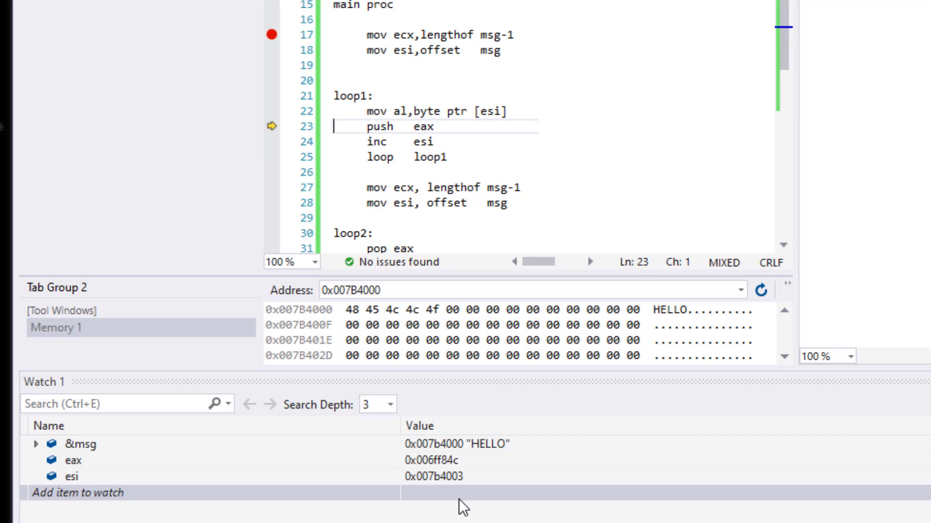
pyautogui.press('F10')
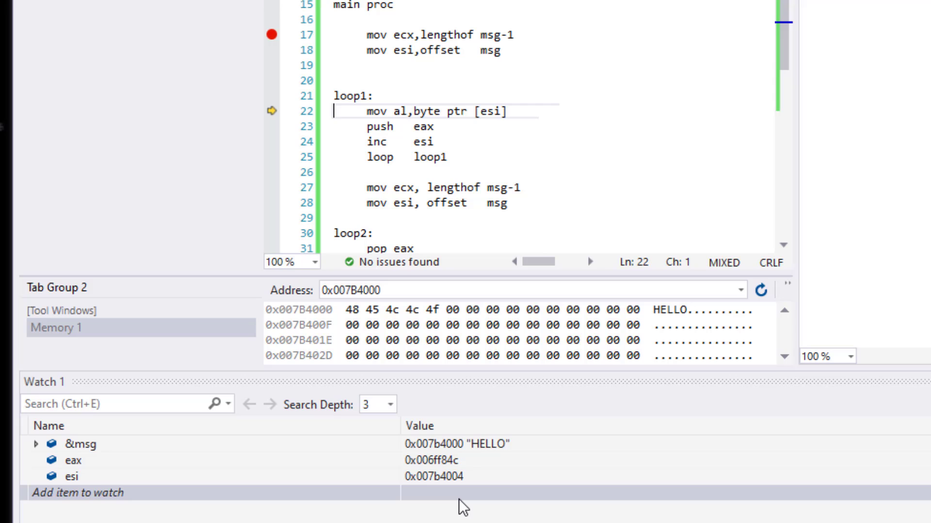
pyautogui.press('F10')
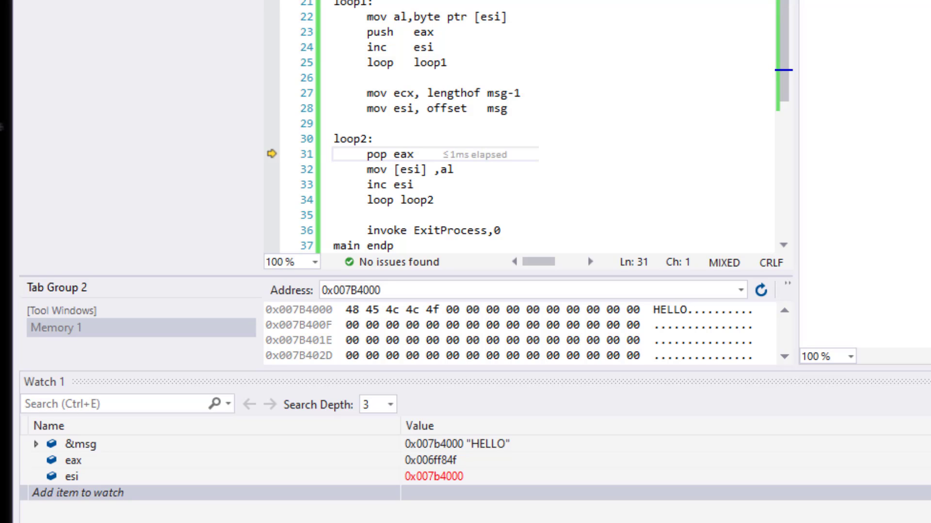
# Step: Step through loop2's first iteration, popping a character, writing it to msg and advancing esi
pyautogui.click(330, 154)
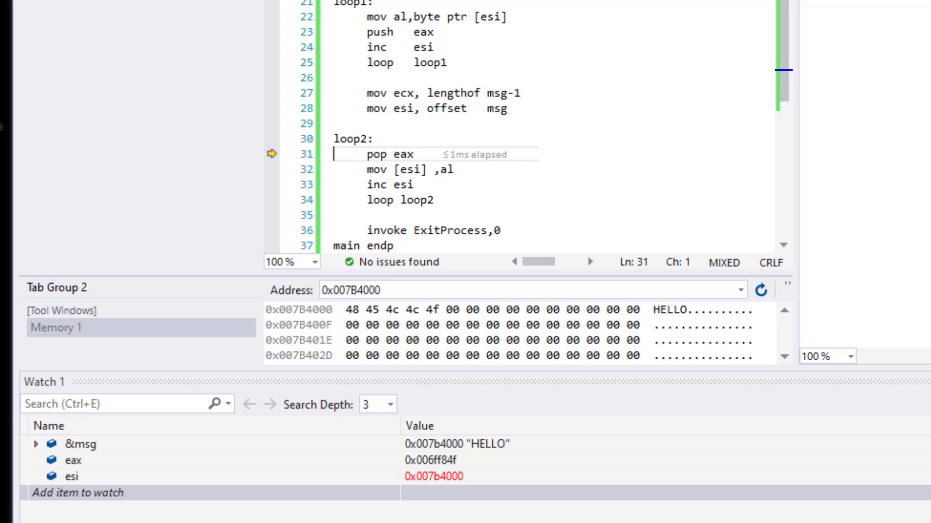
pyautogui.press('F10')
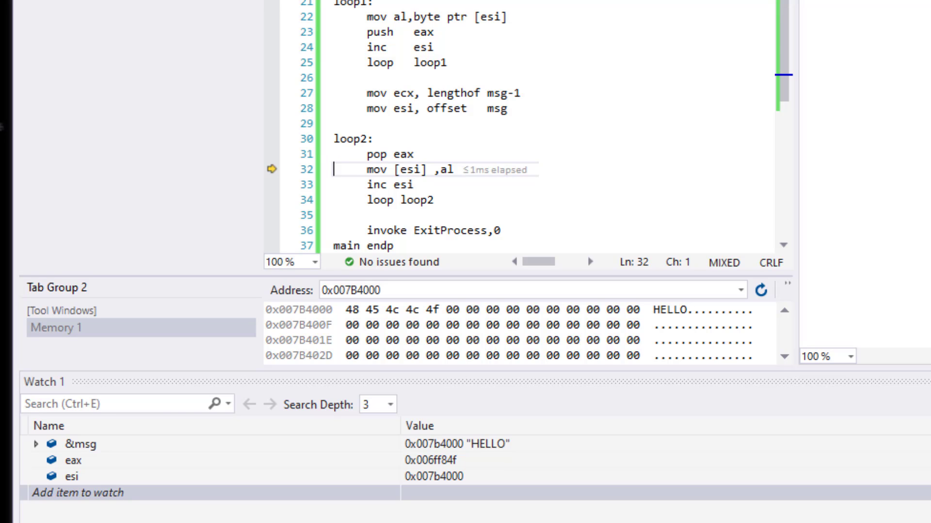
pyautogui.moveTo(346, 314)
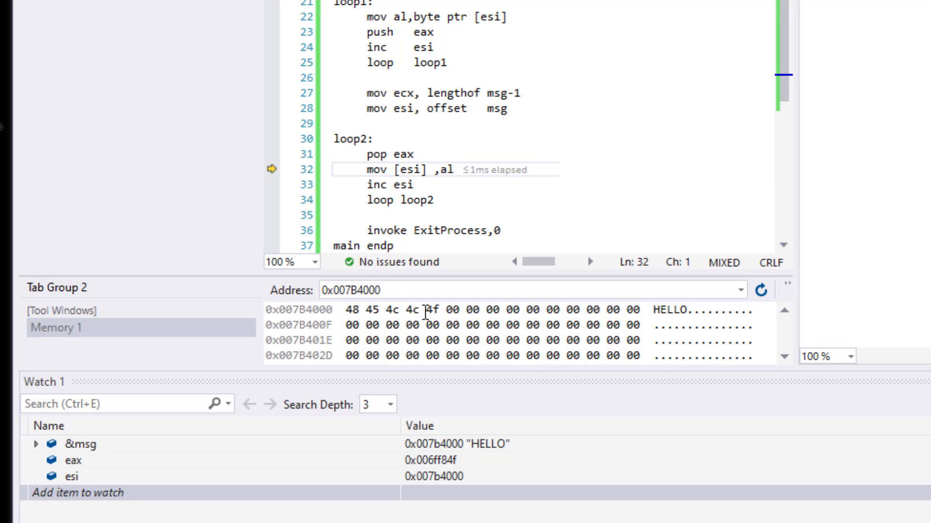
pyautogui.moveTo(560, 406)
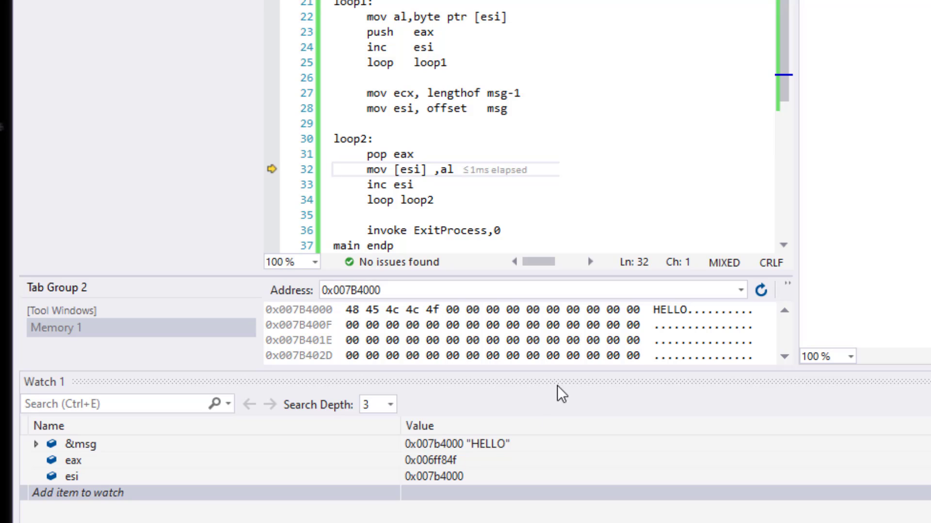
pyautogui.press('F10')
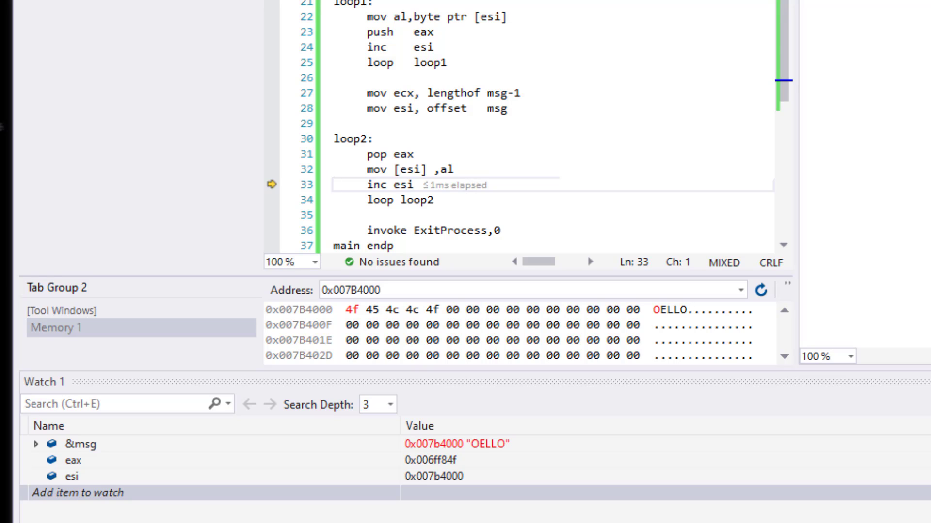
pyautogui.press('F10')
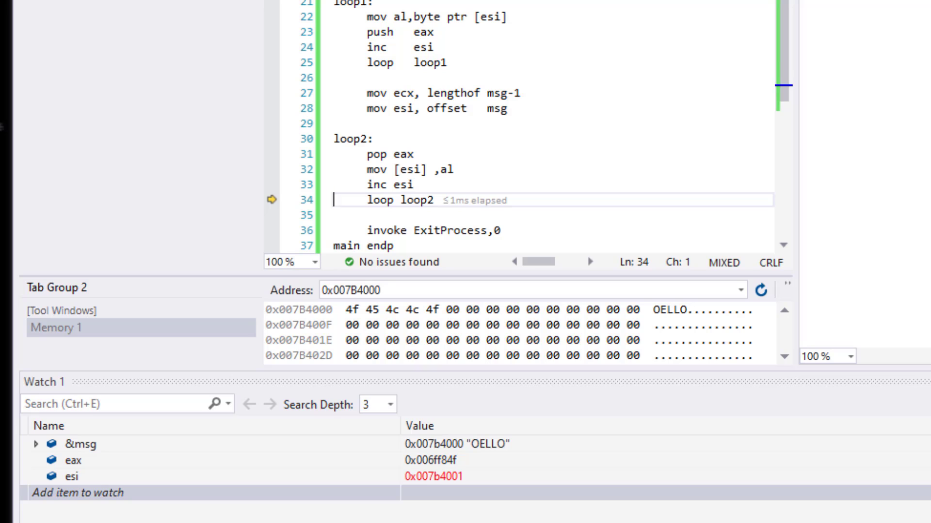
# Step: Step through the remaining loop2 iterations until memory at msg reads OLLEH
pyautogui.press('F10')
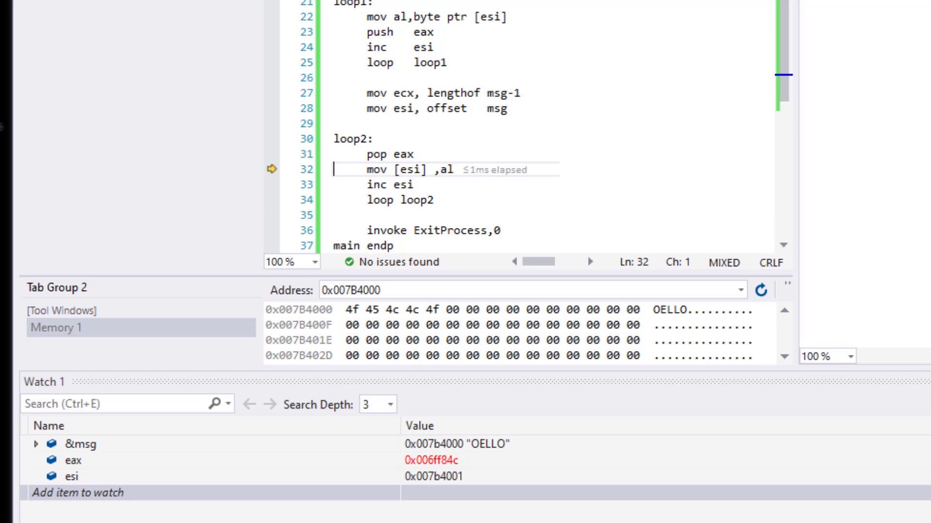
pyautogui.press('F10')
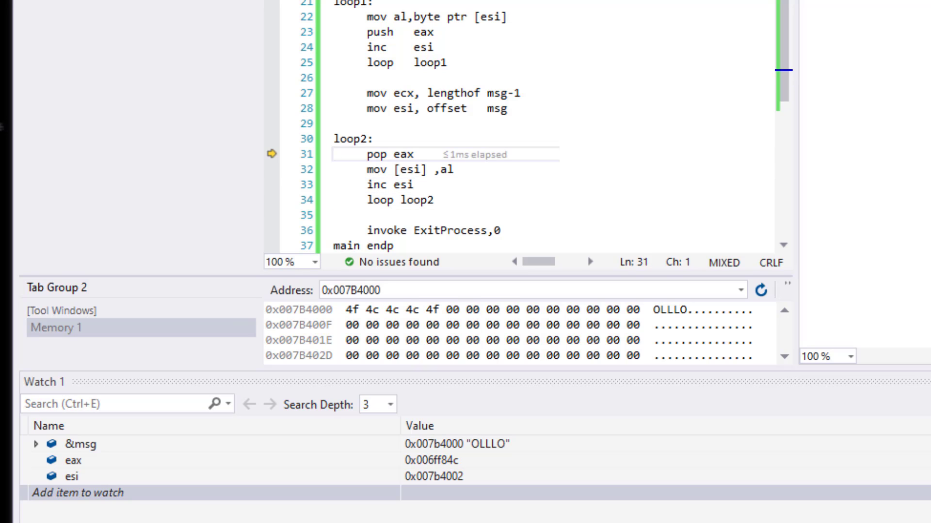
pyautogui.press('F10')
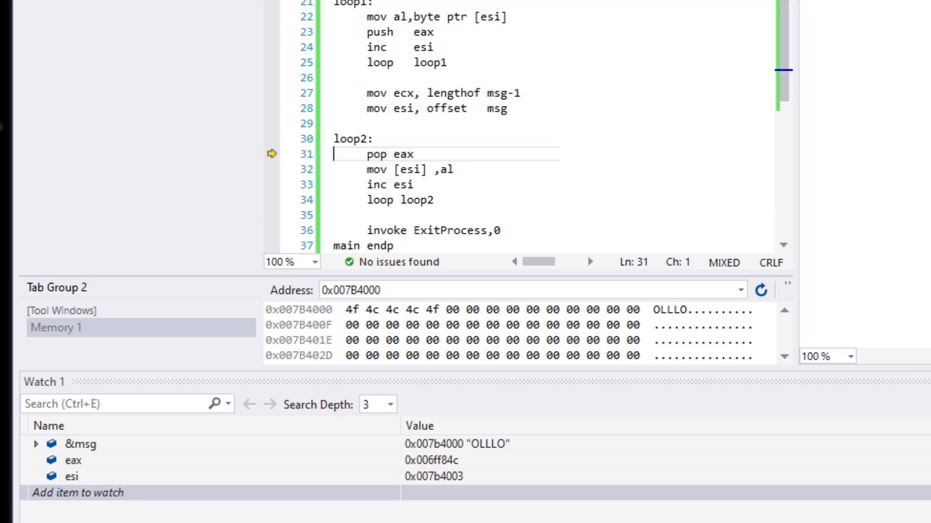
pyautogui.press('F10')
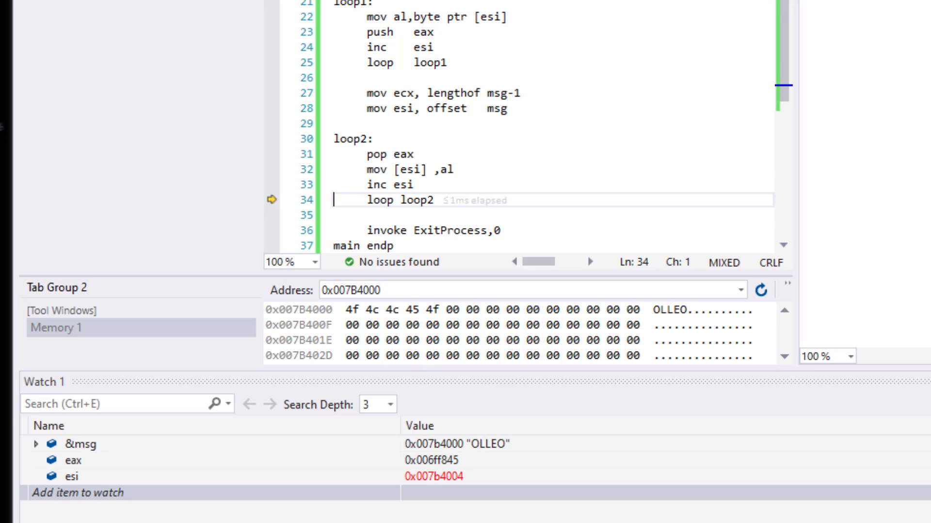
pyautogui.press('F11')
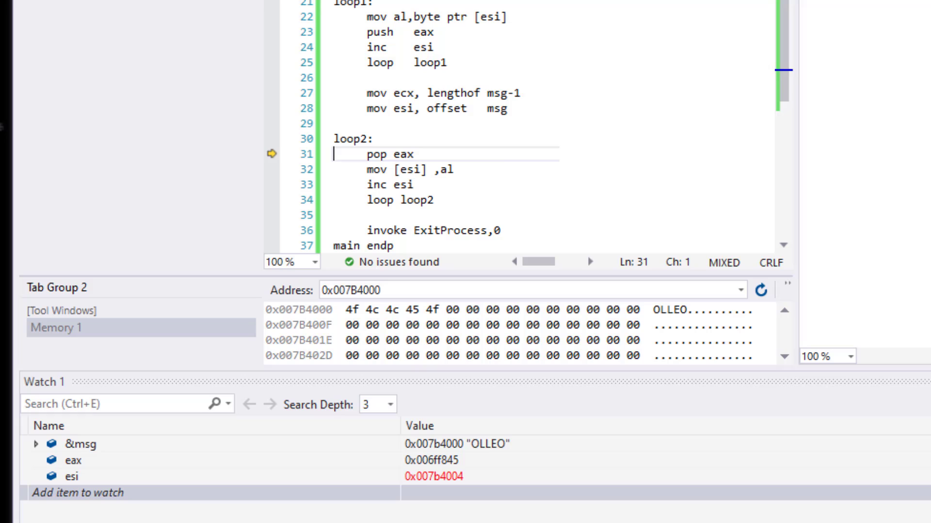
pyautogui.press('F10')
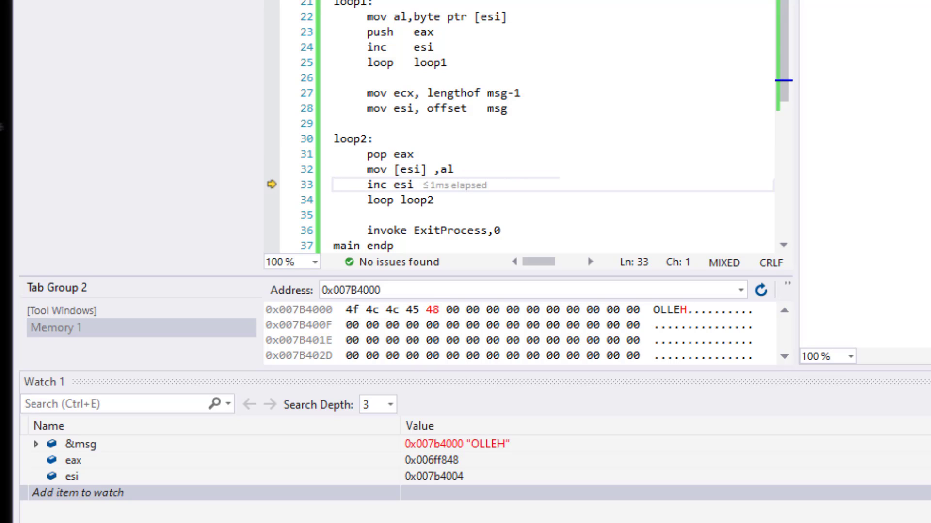
pyautogui.click(335, 184)
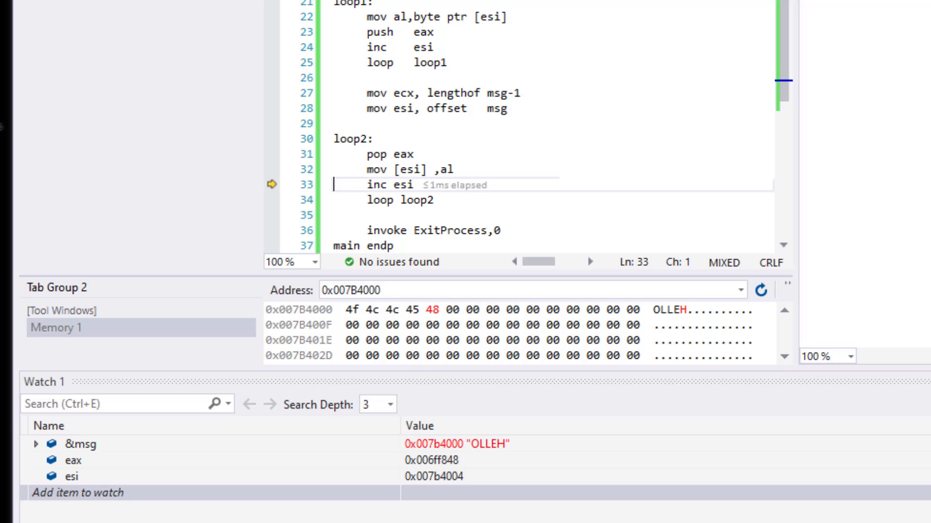